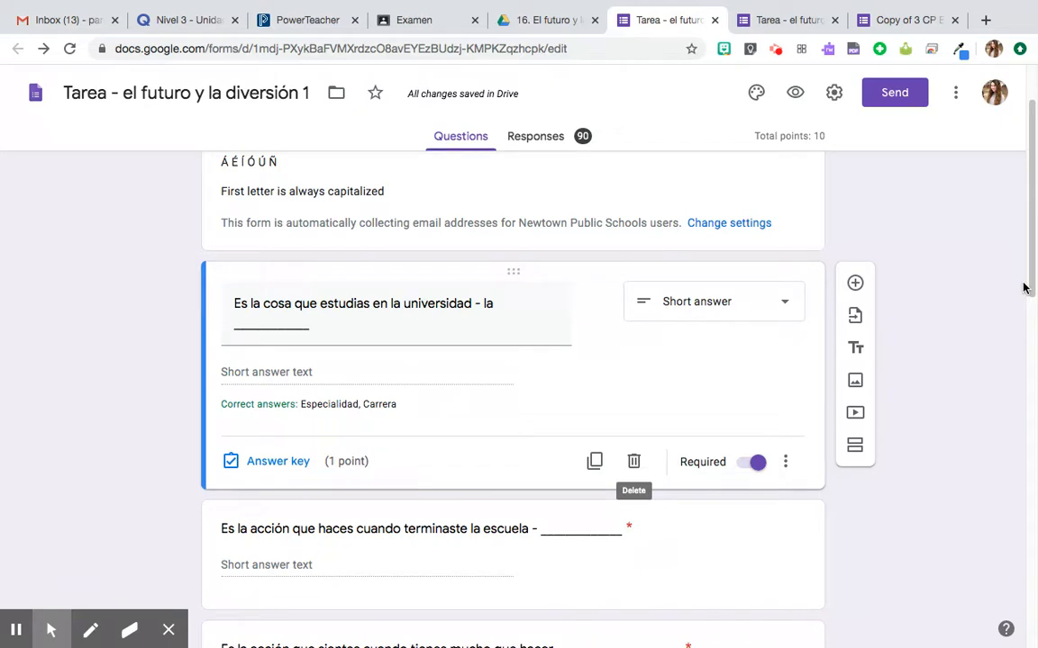
mouse_move(845, 241)
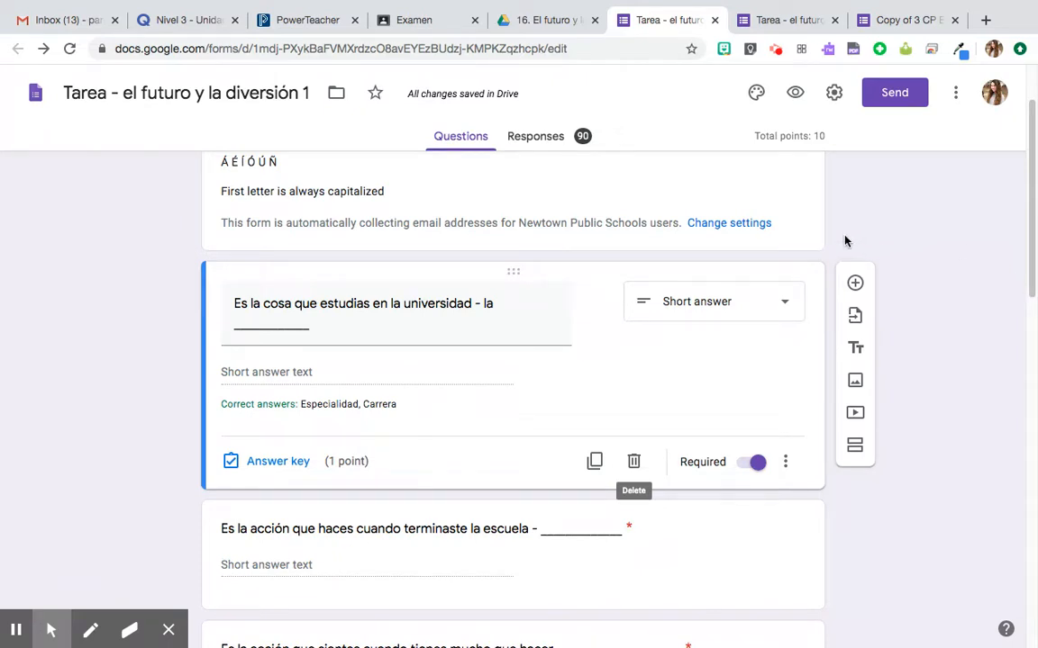
mouse_move(797, 93)
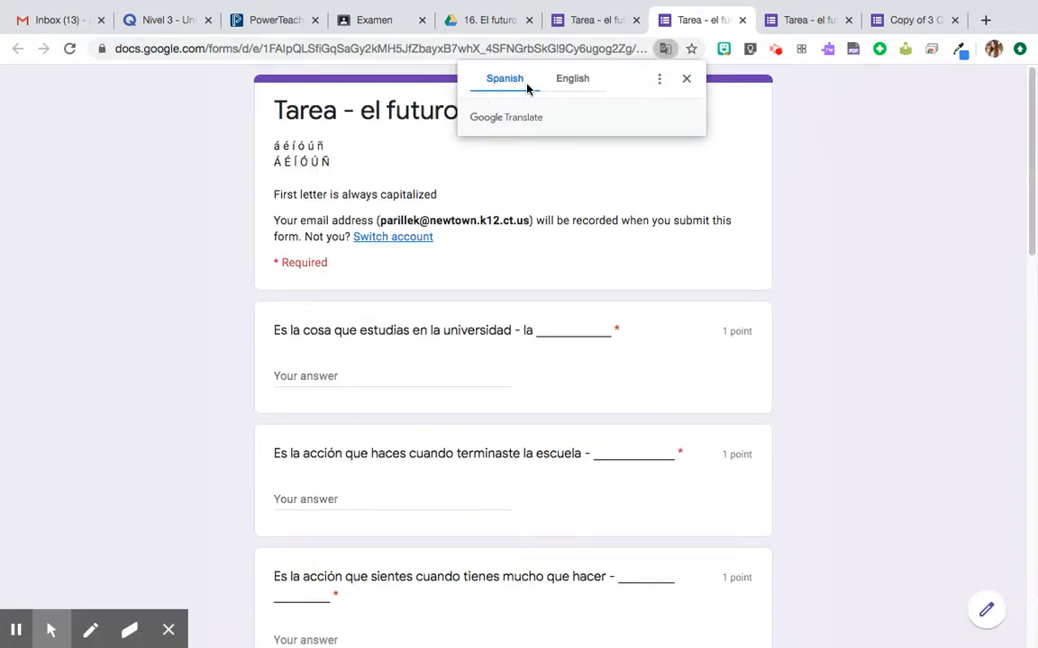
mouse_move(573, 79)
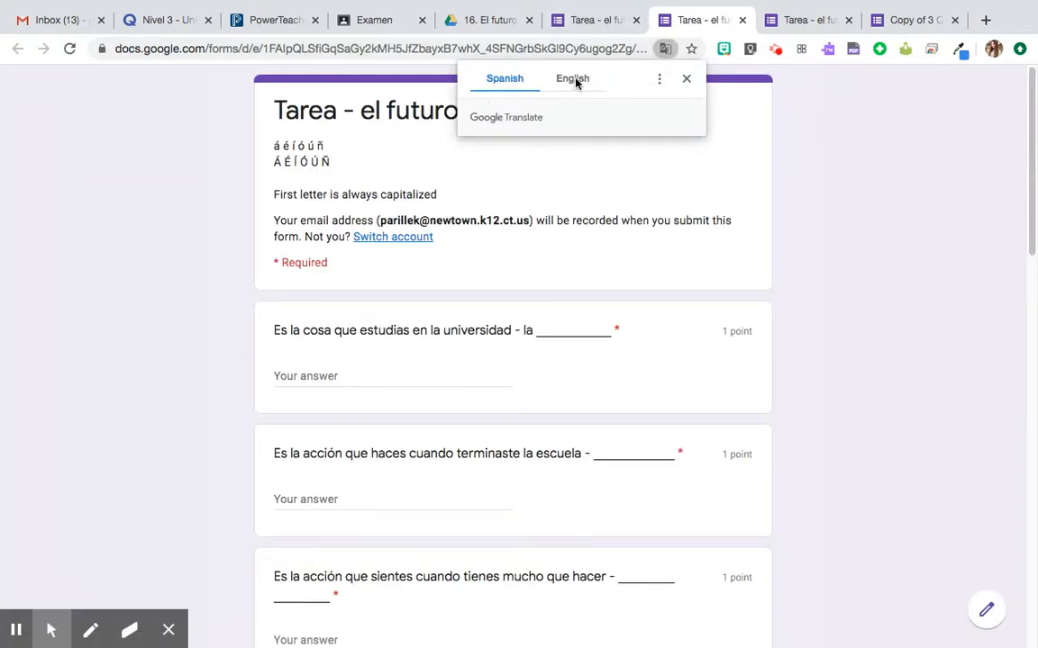
- Translate the live homework quiz into English via the Google Translate popup and scroll through its questions
left_click(573, 80)
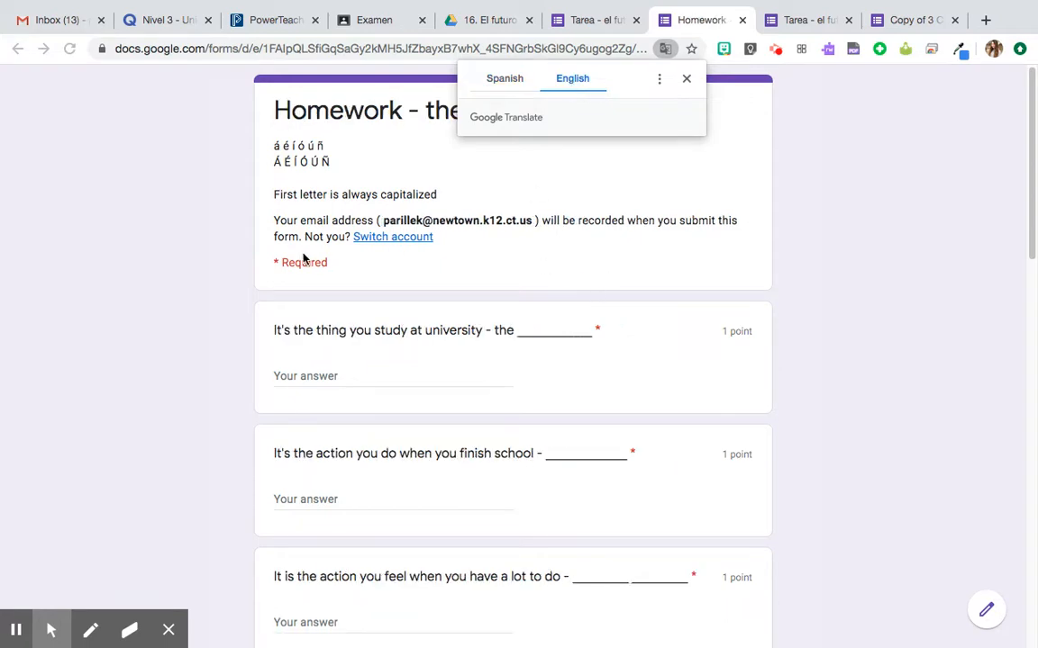
scroll("down", 3)
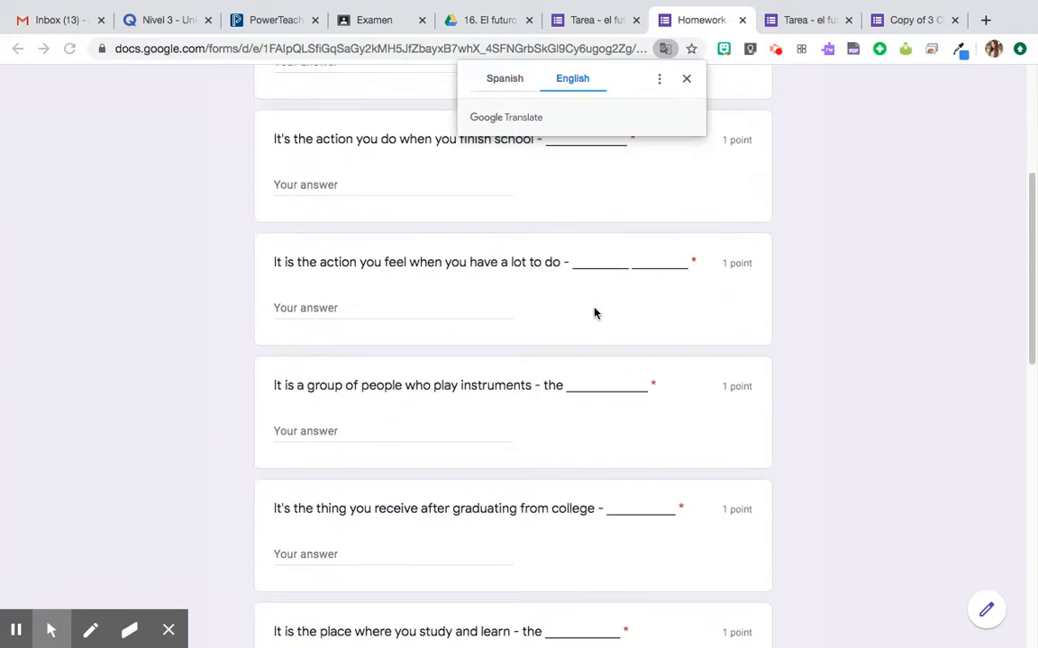
scroll("up", 3)
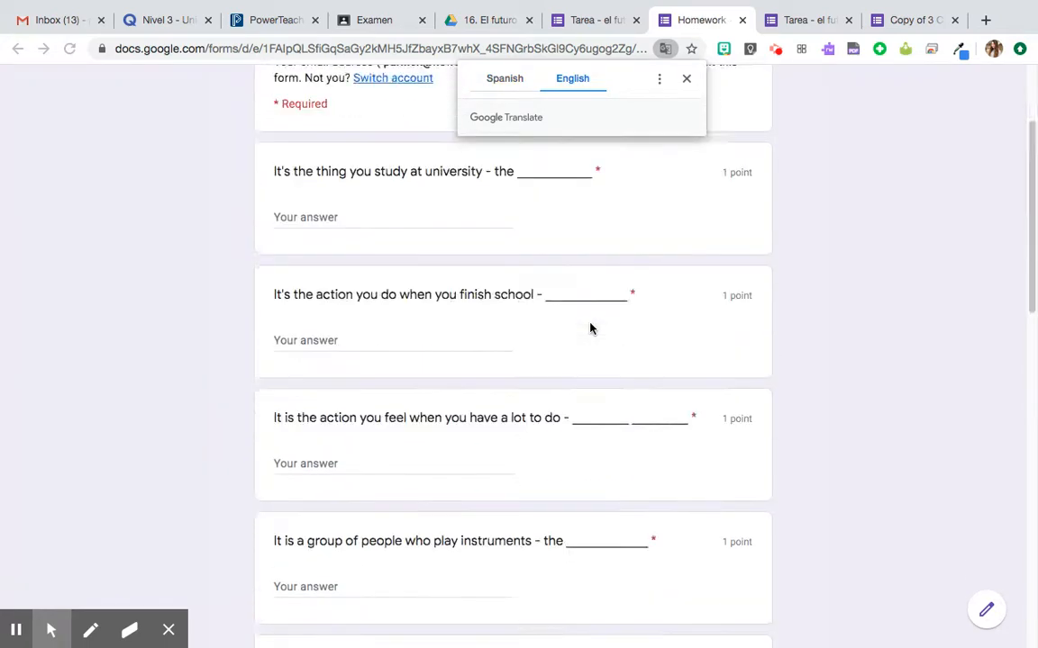
scroll("up", 3)
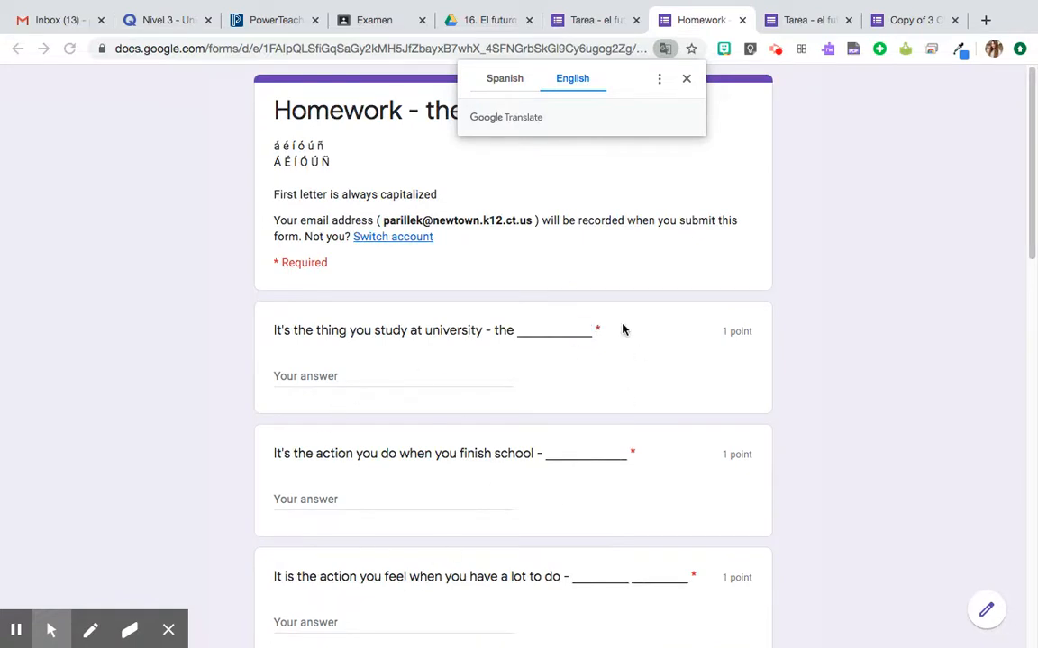
mouse_move(526, 104)
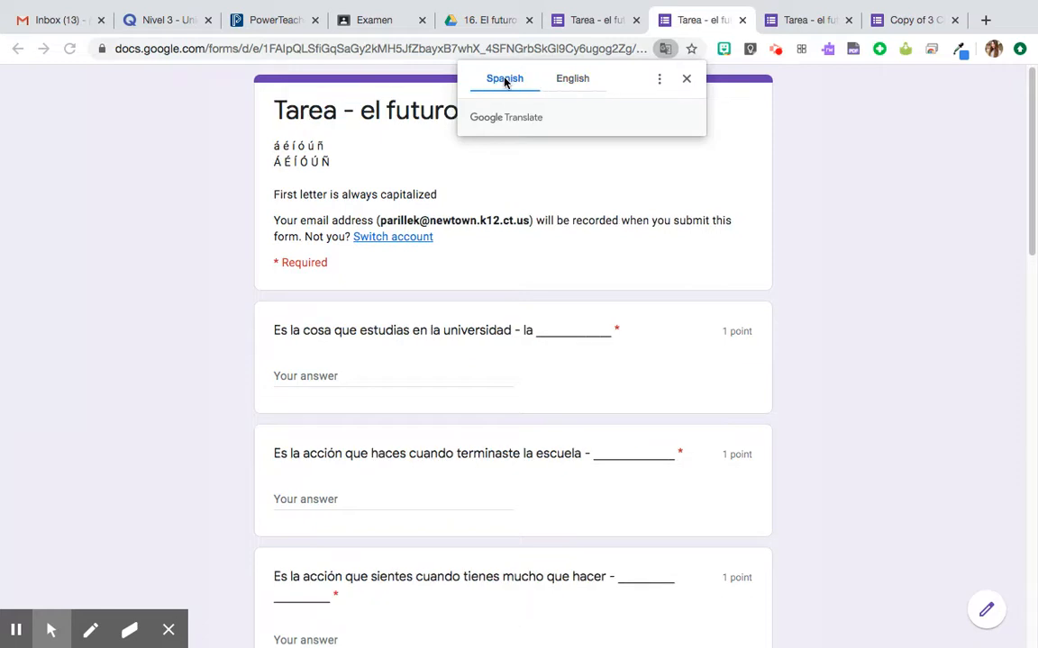
mouse_move(706, 33)
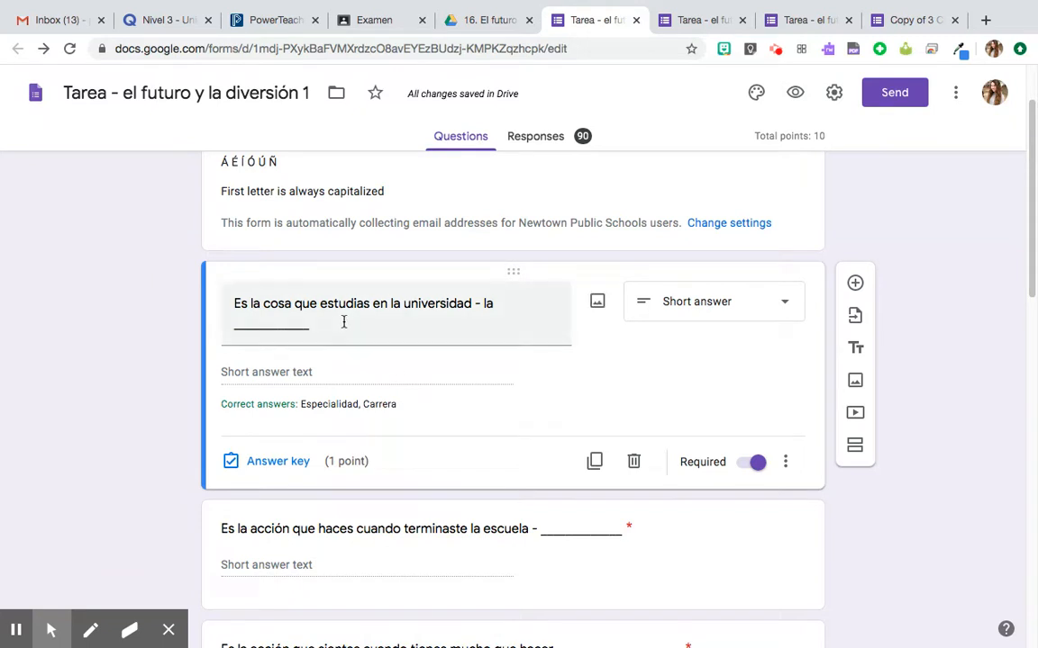
mouse_move(338, 342)
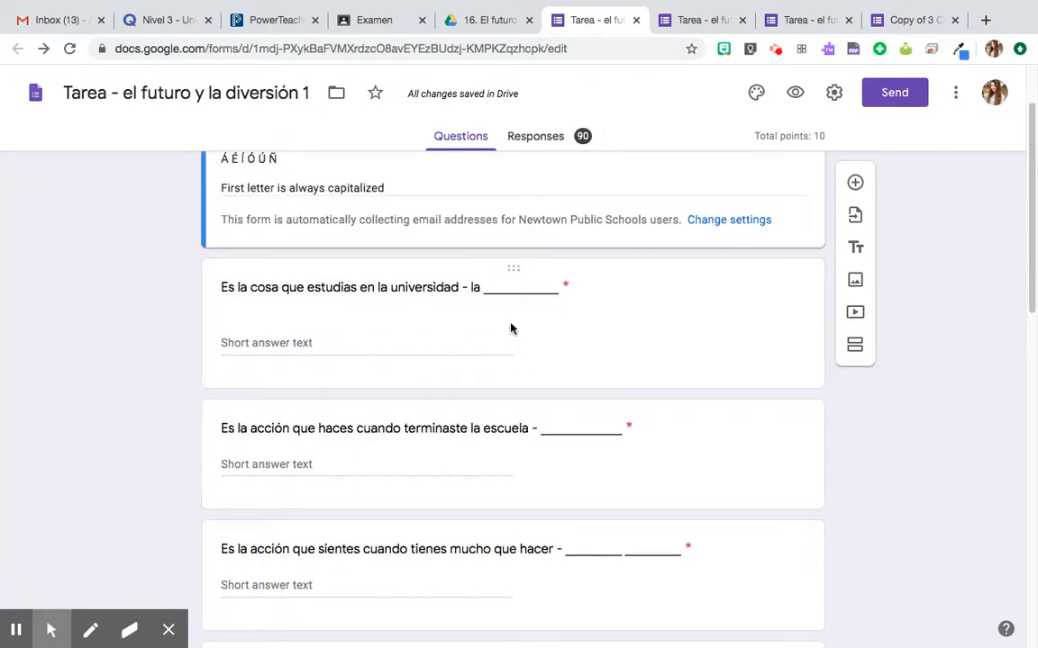
mouse_move(457, 263)
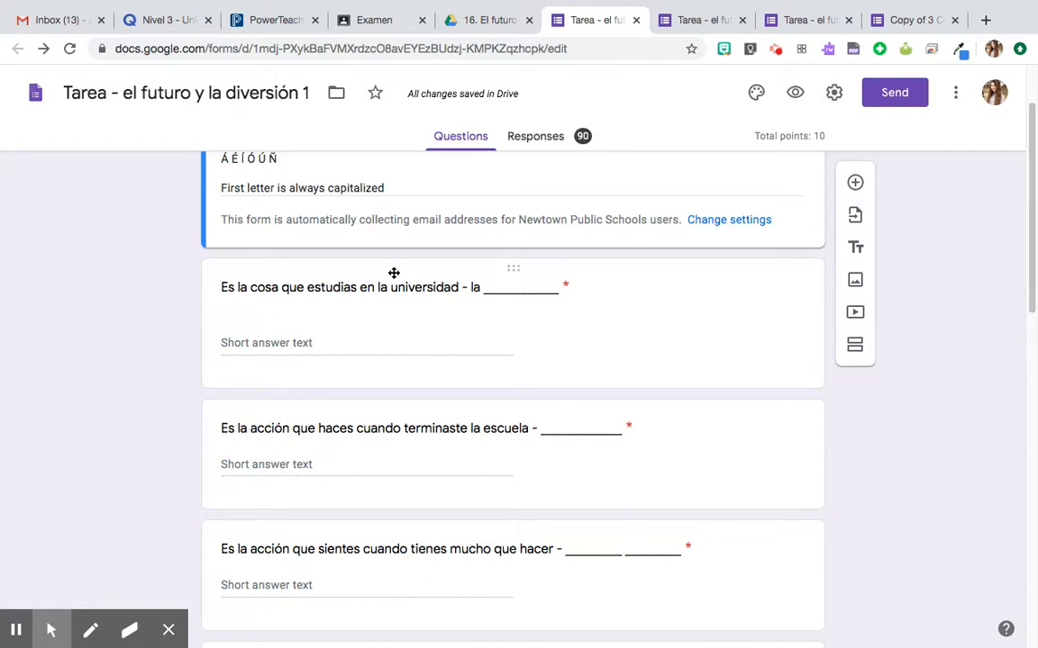
mouse_move(392, 273)
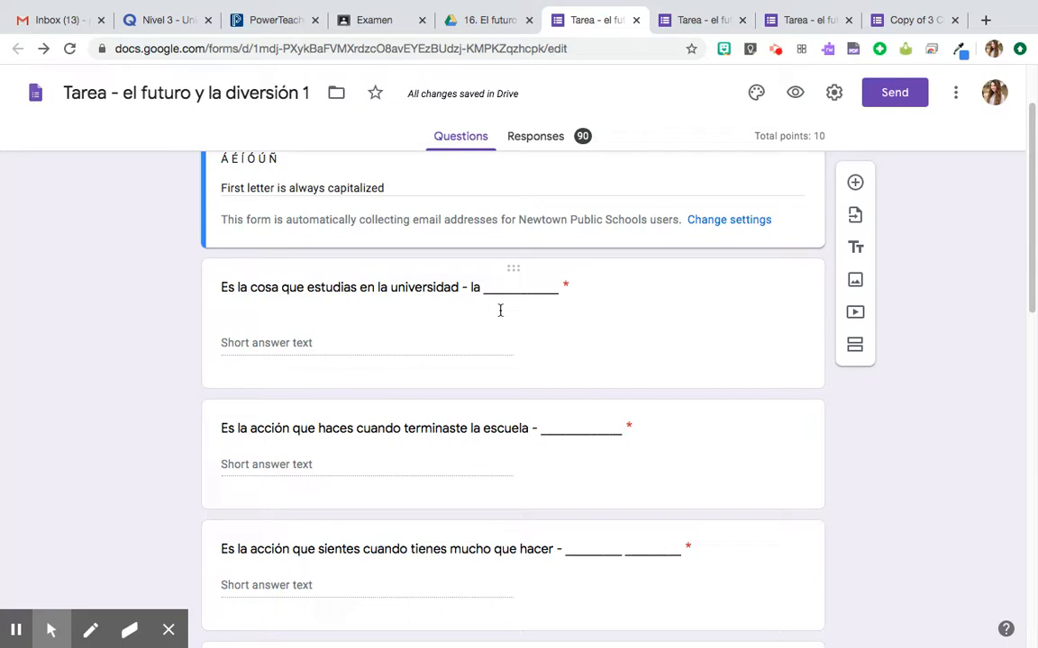
mouse_move(502, 317)
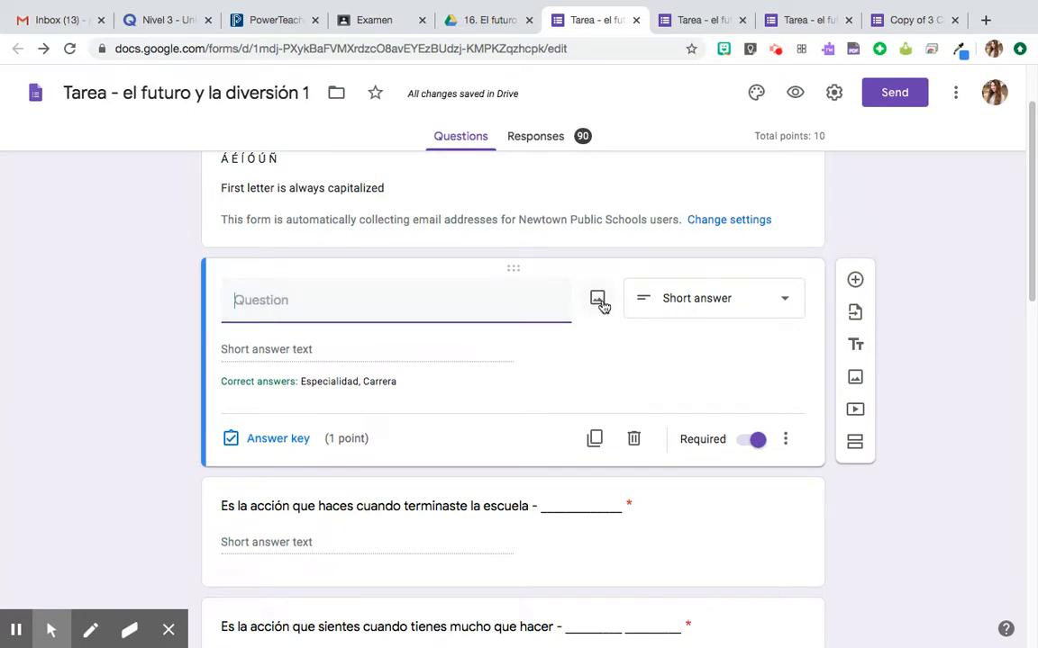
- Insert the newest screenshot of the Spanish sentence as an image in the first question
left_click(598, 299)
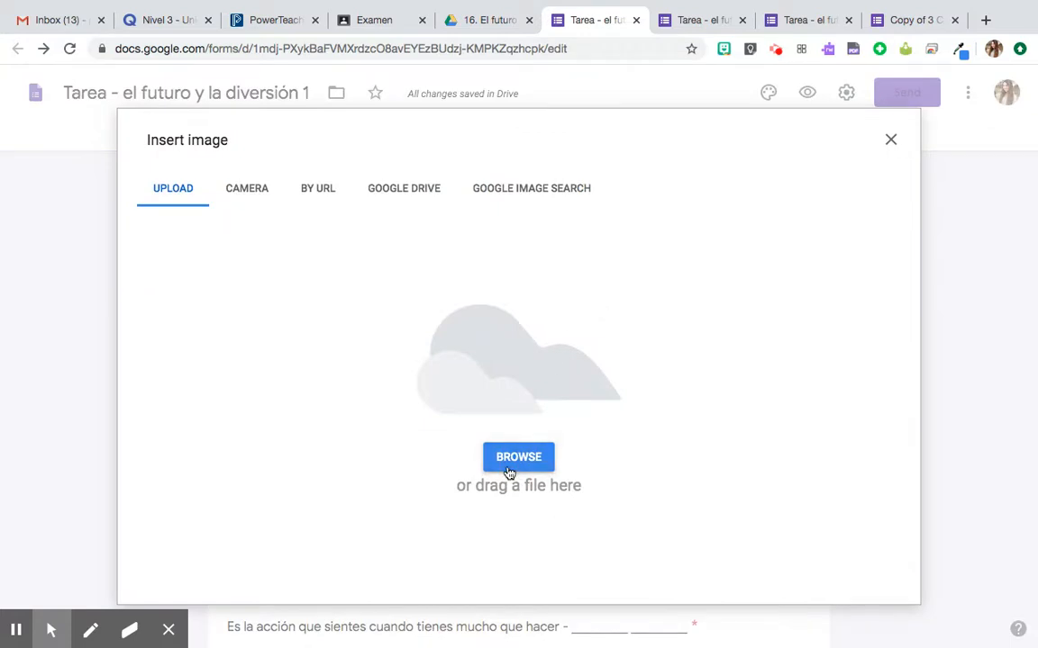
left_click(518, 457)
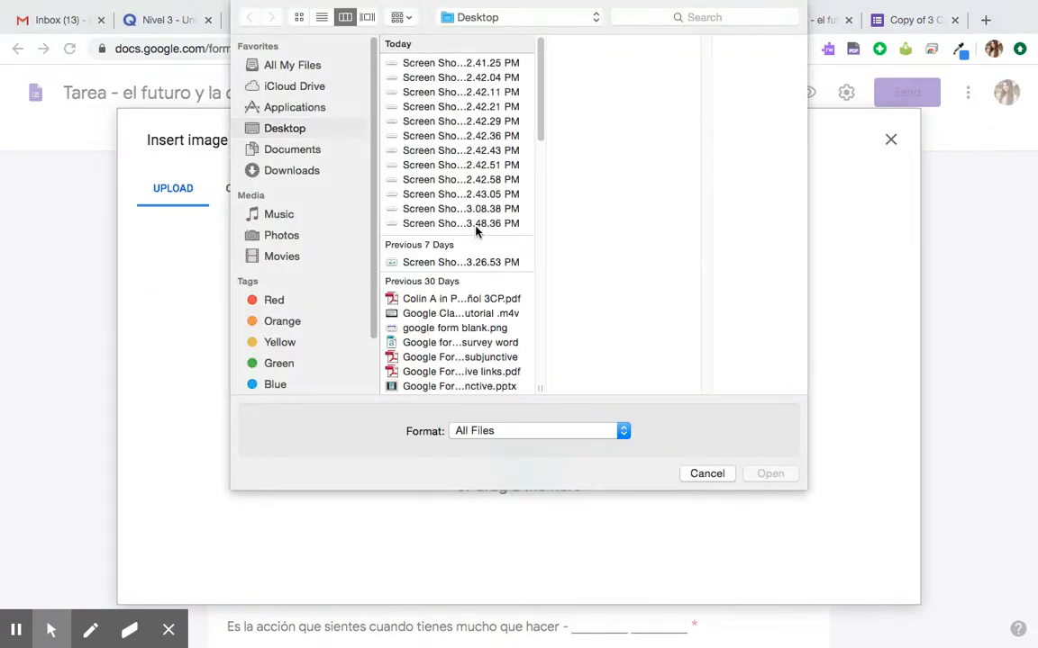
left_click(462, 223)
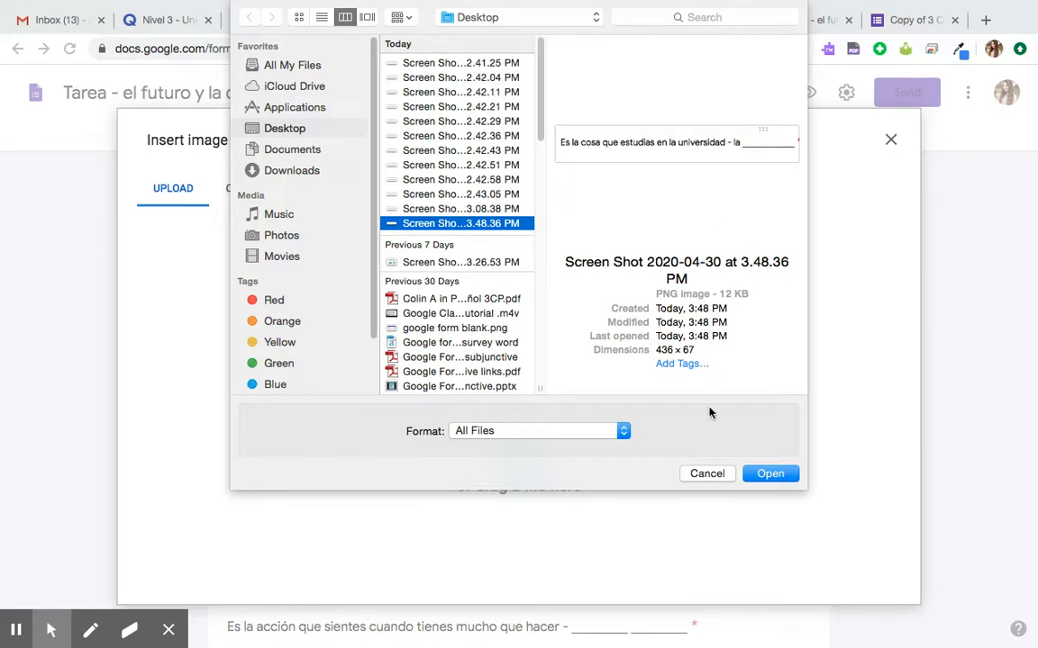
left_click(706, 472)
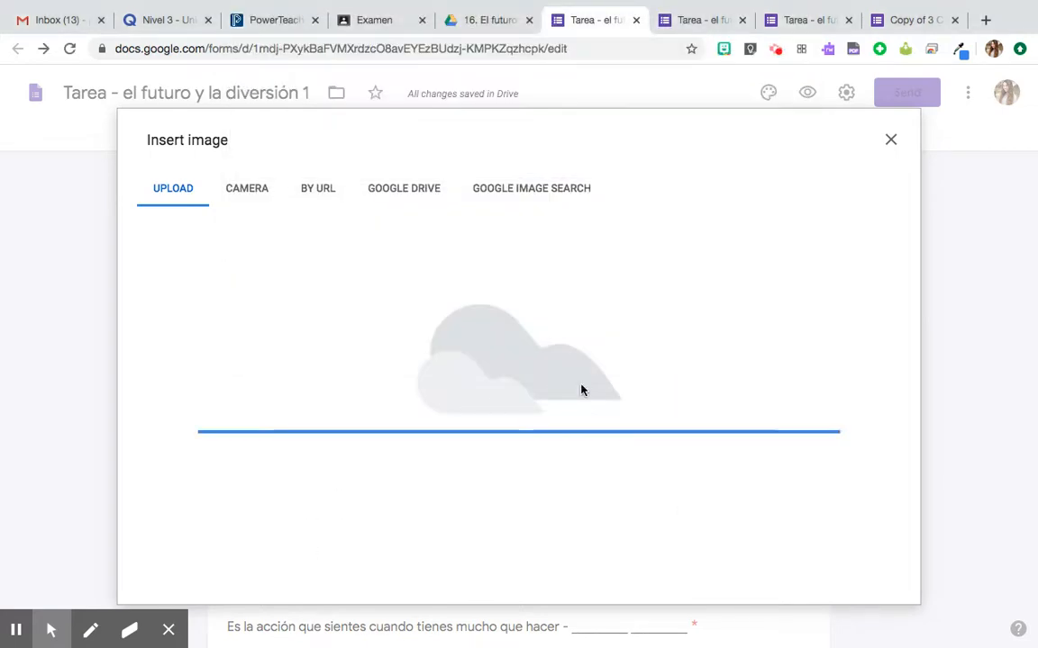
left_click(890, 141)
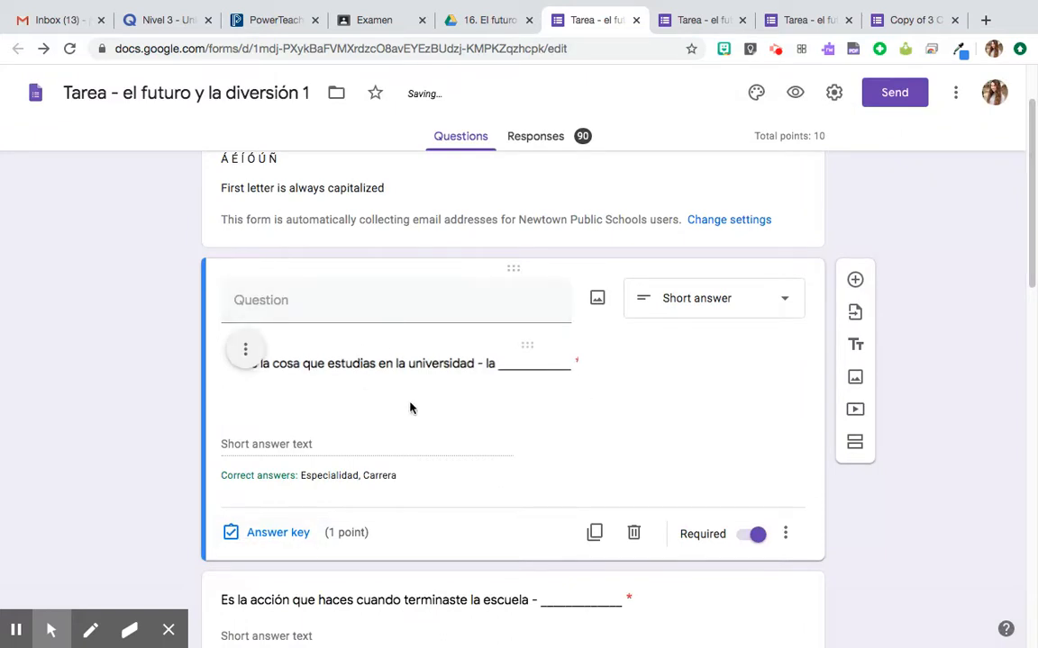
mouse_move(833, 92)
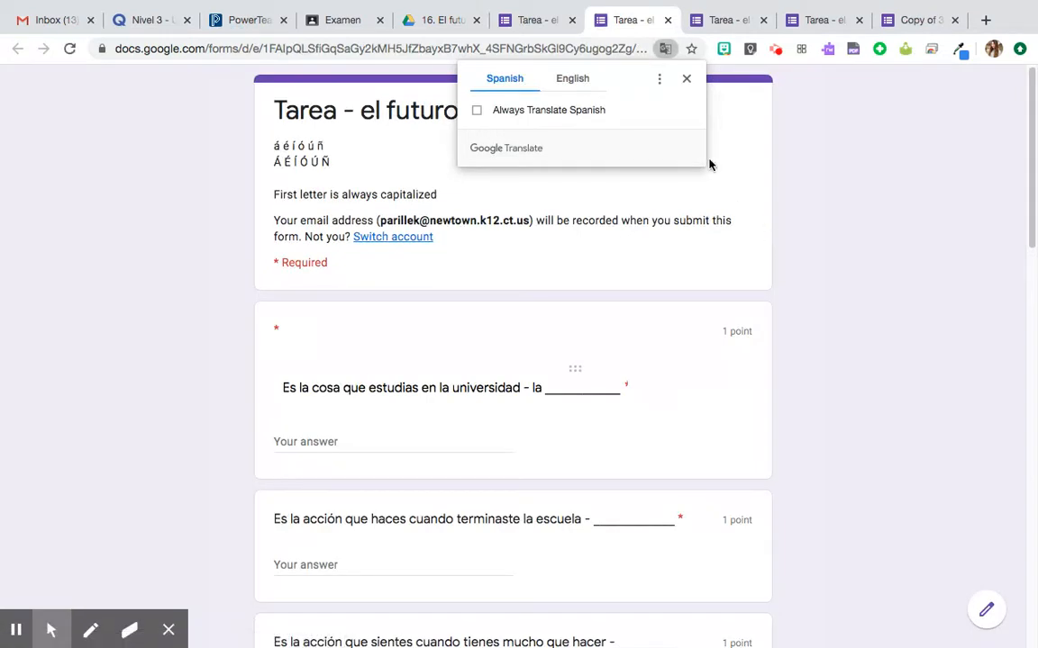
mouse_move(512, 292)
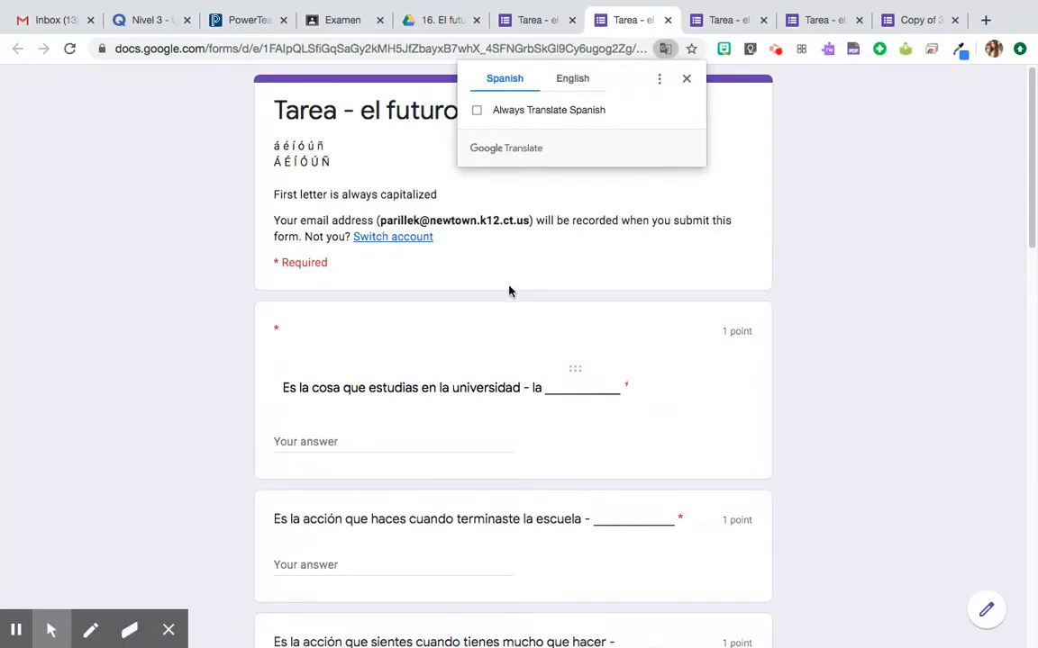
- Translate the updated live quiz into English; the first question stays a Spanish image
left_click(573, 79)
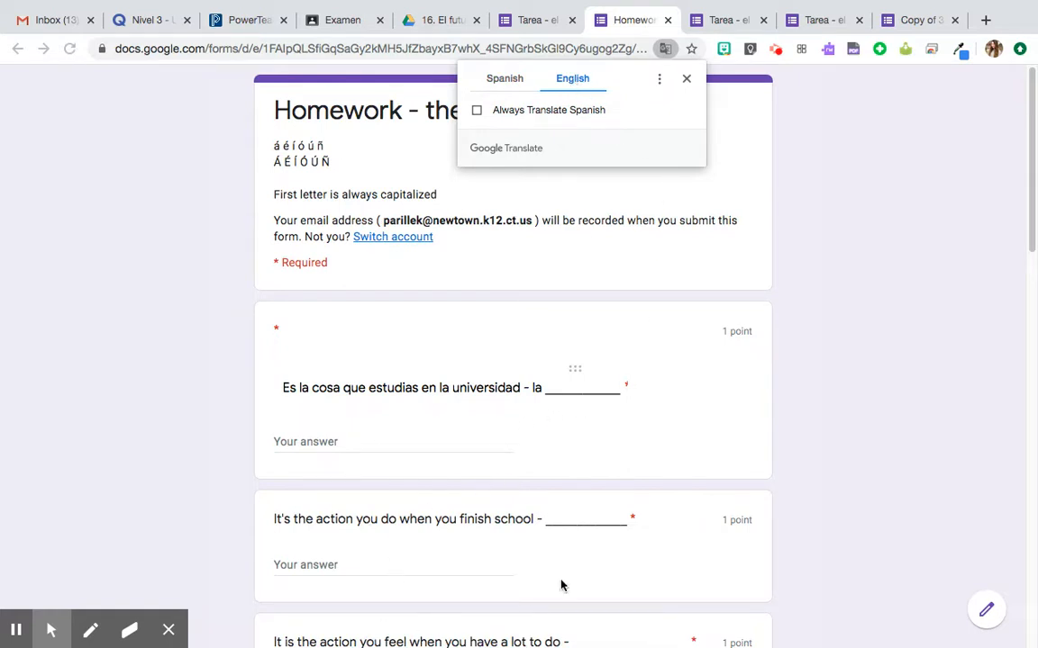
mouse_move(477, 367)
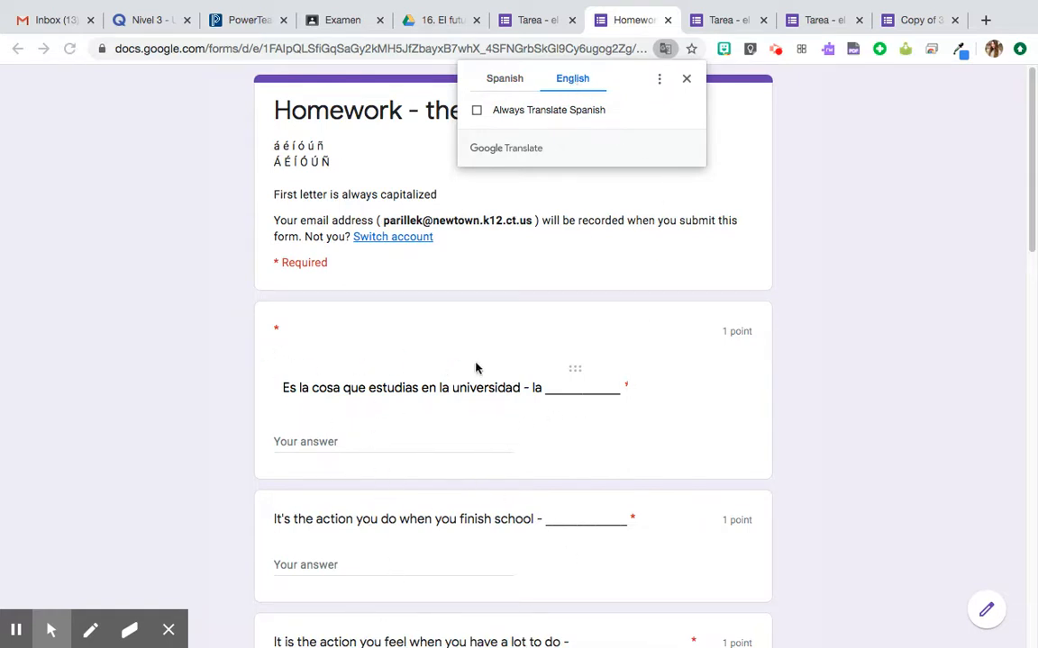
mouse_move(393, 370)
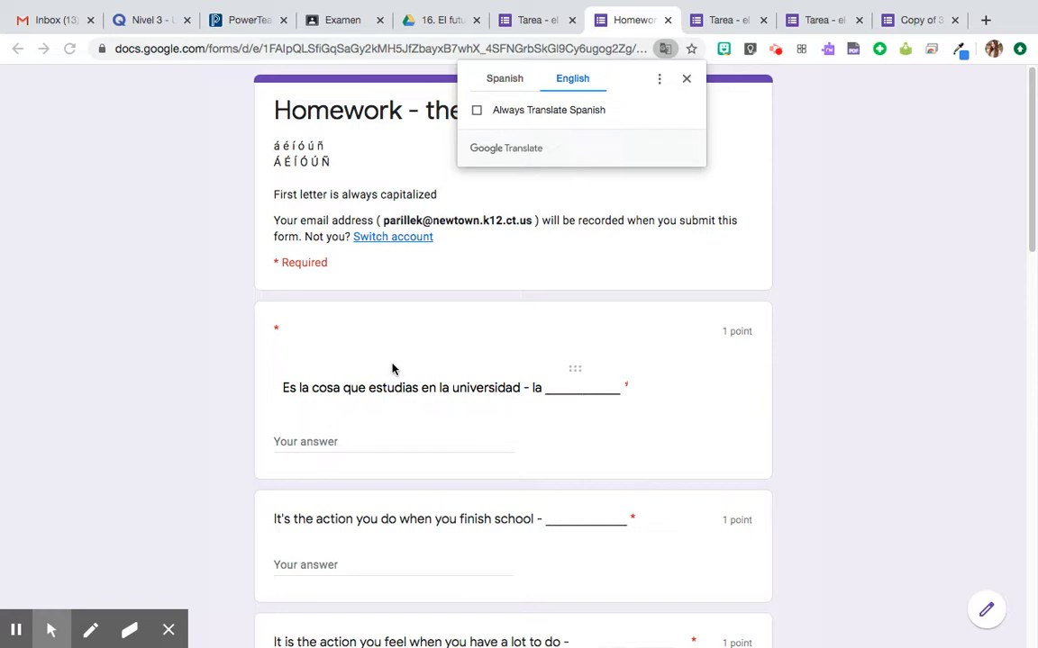
mouse_move(475, 102)
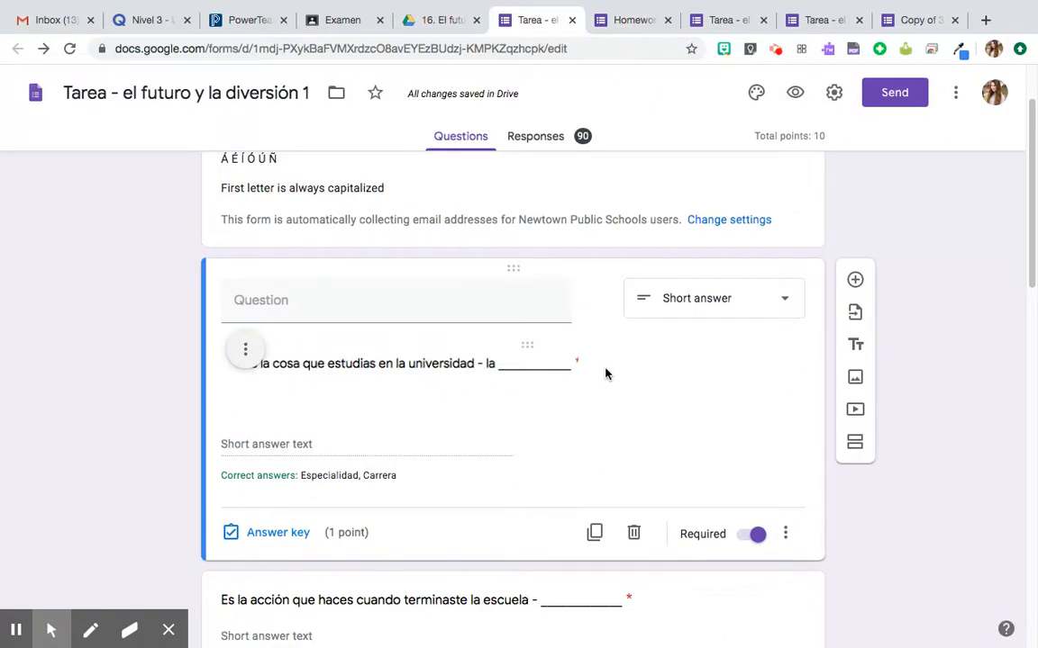
mouse_move(384, 398)
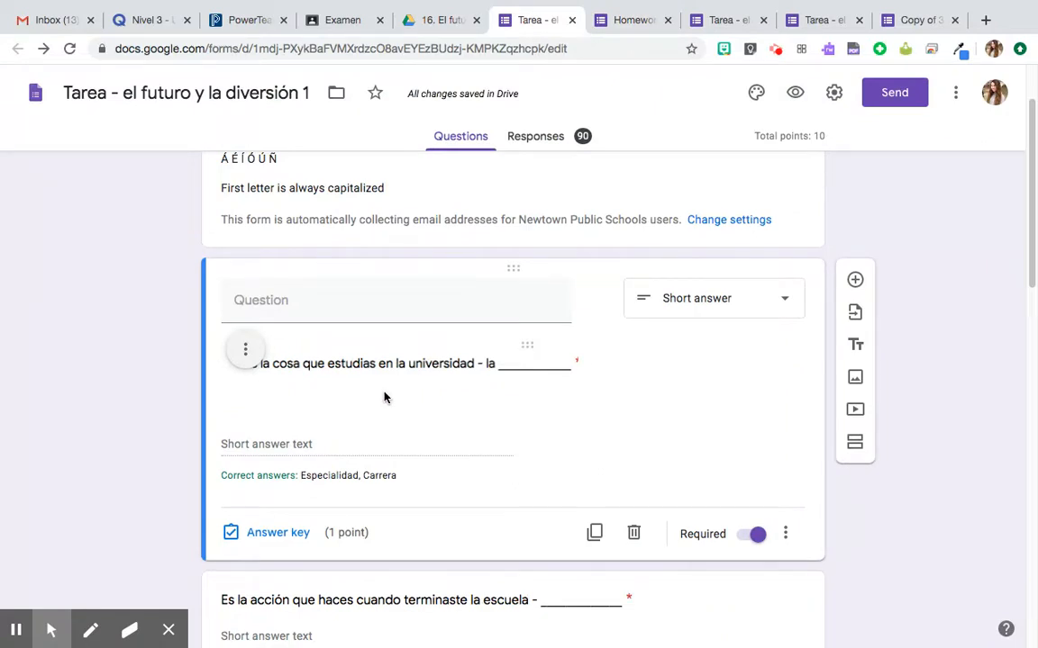
- Return to the English-translated live quiz where the first question remains an untranslated image
left_click(634, 20)
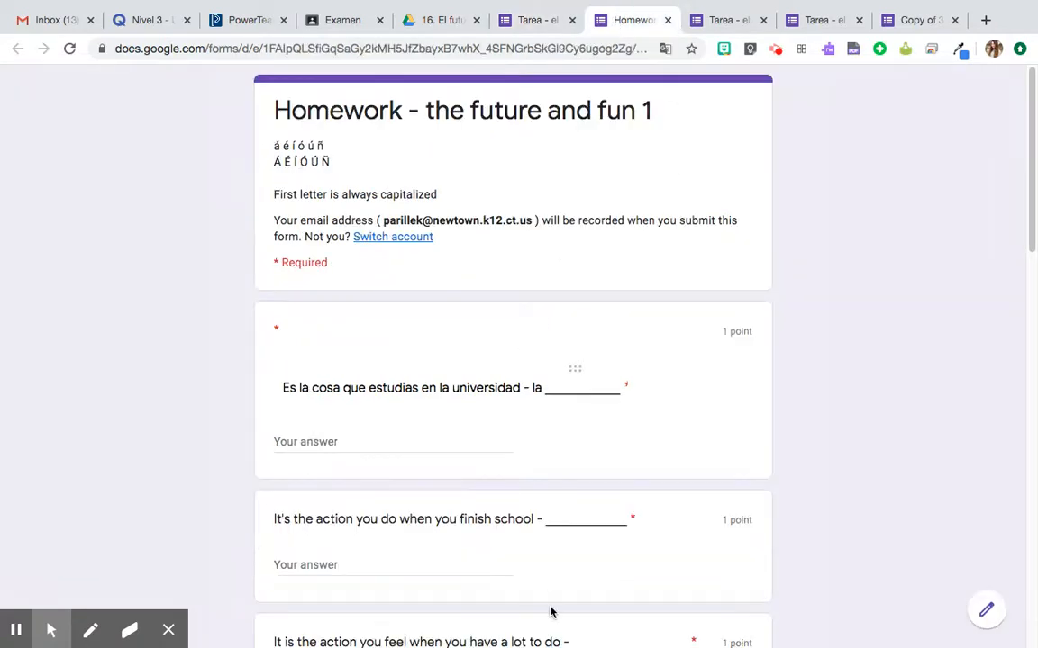
mouse_move(486, 405)
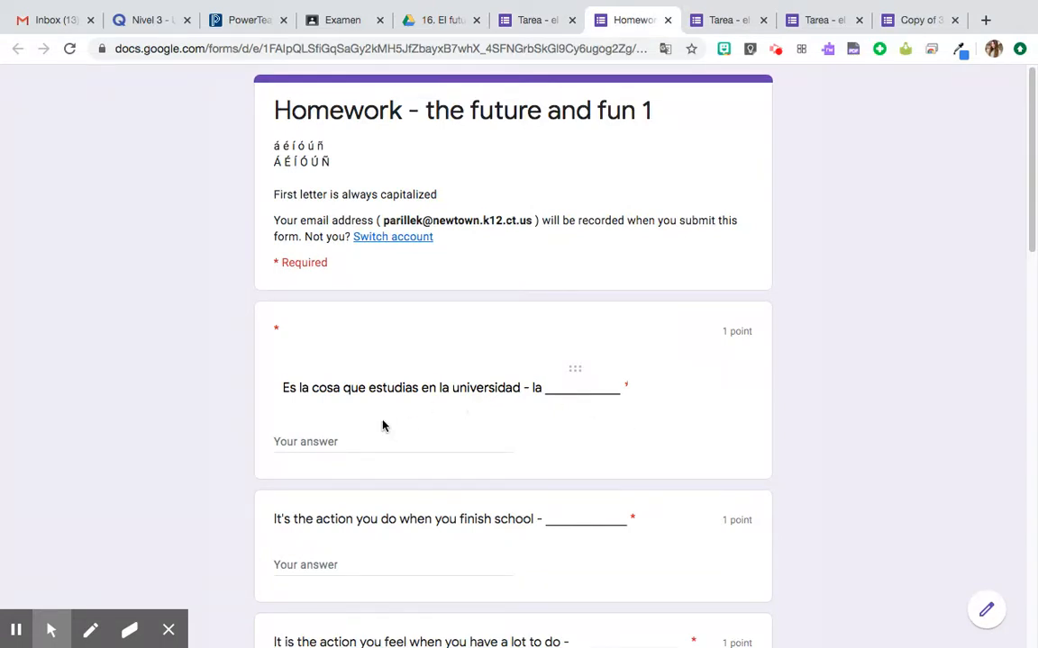
mouse_move(465, 393)
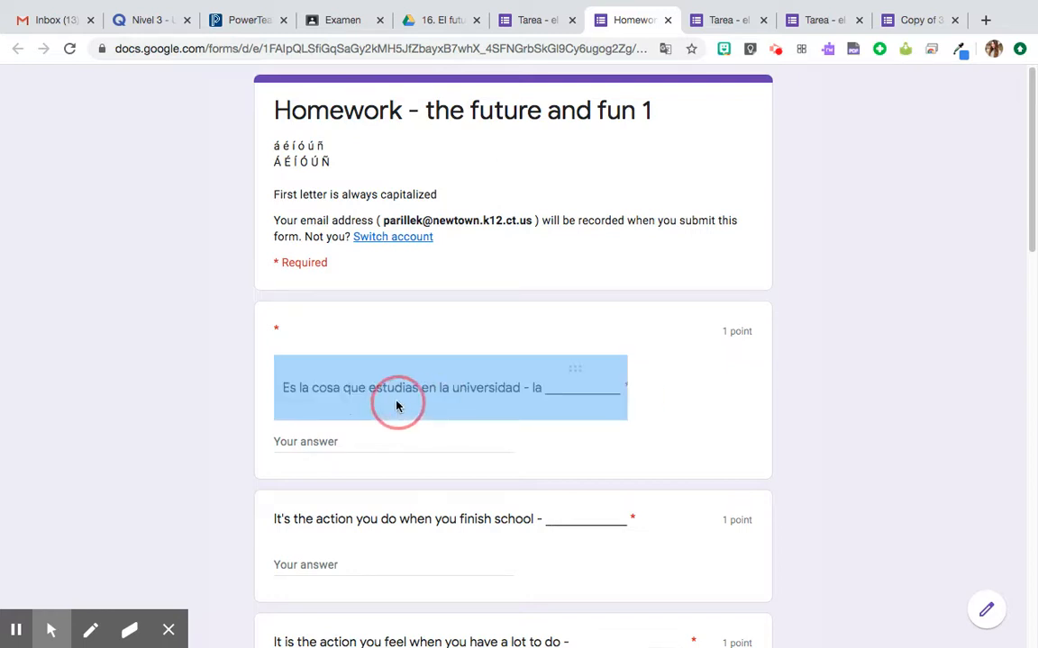
mouse_move(1023, 339)
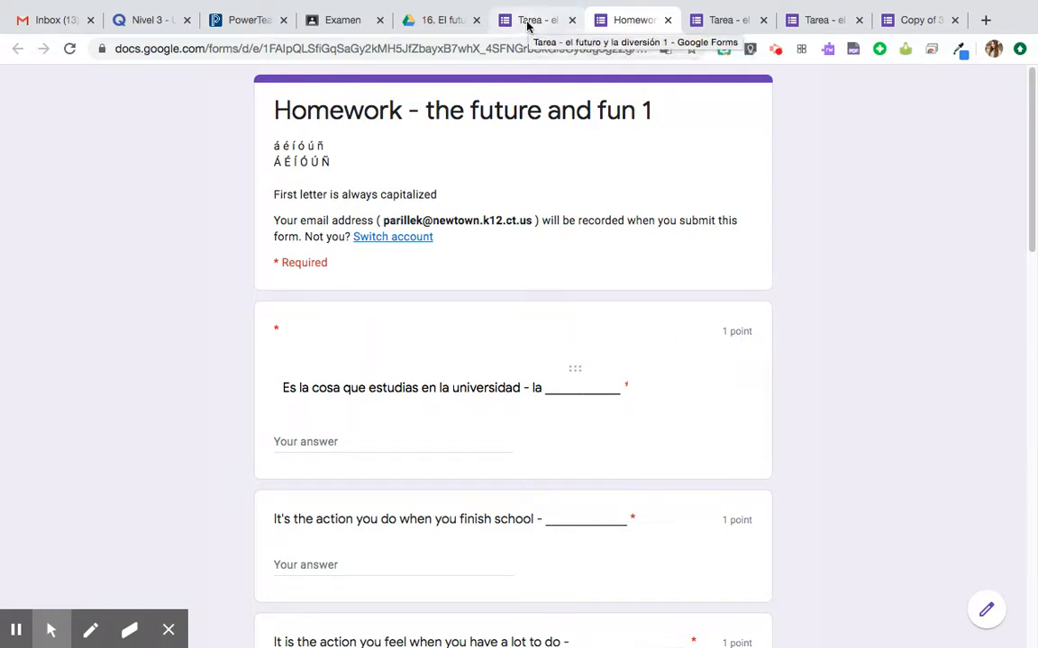
- Switch back to the editor for "Tarea - el futuro y la diversión 1"
left_click(532, 20)
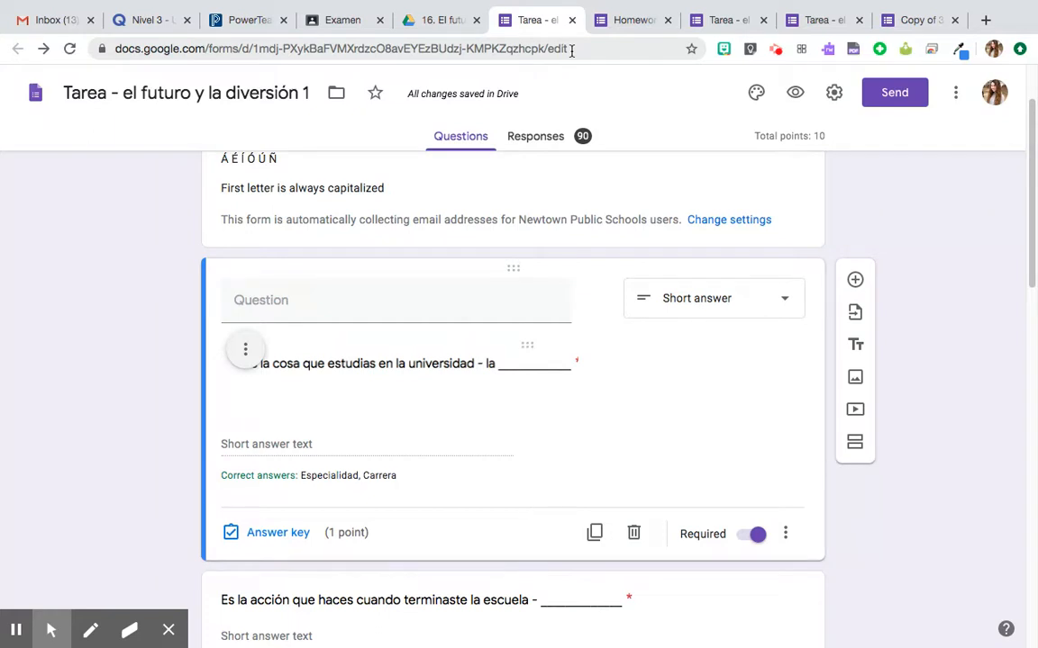
mouse_move(616, 42)
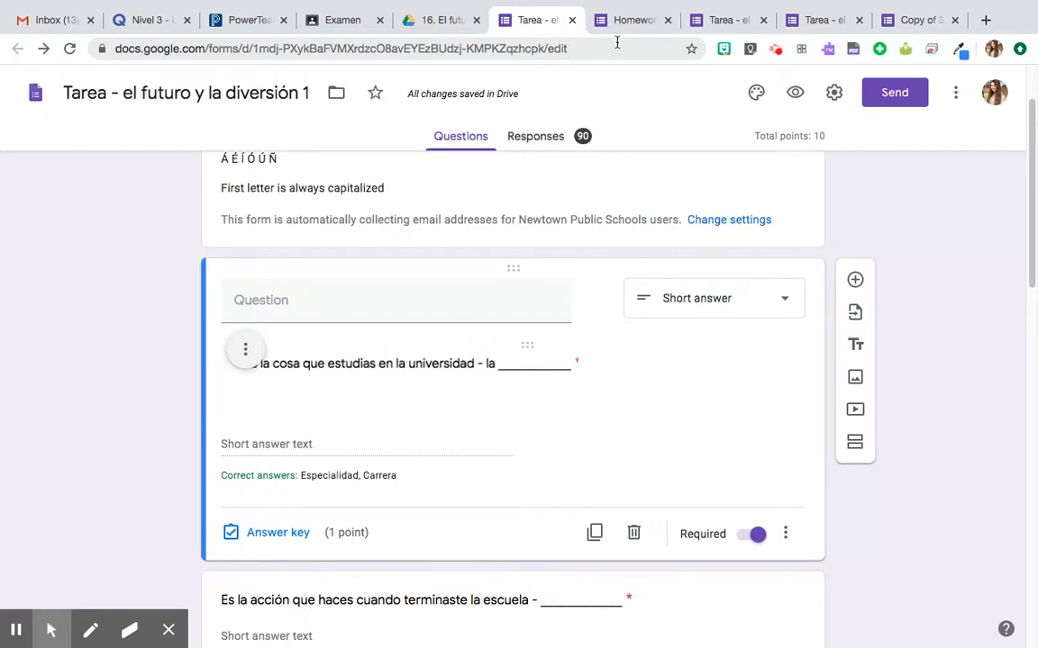